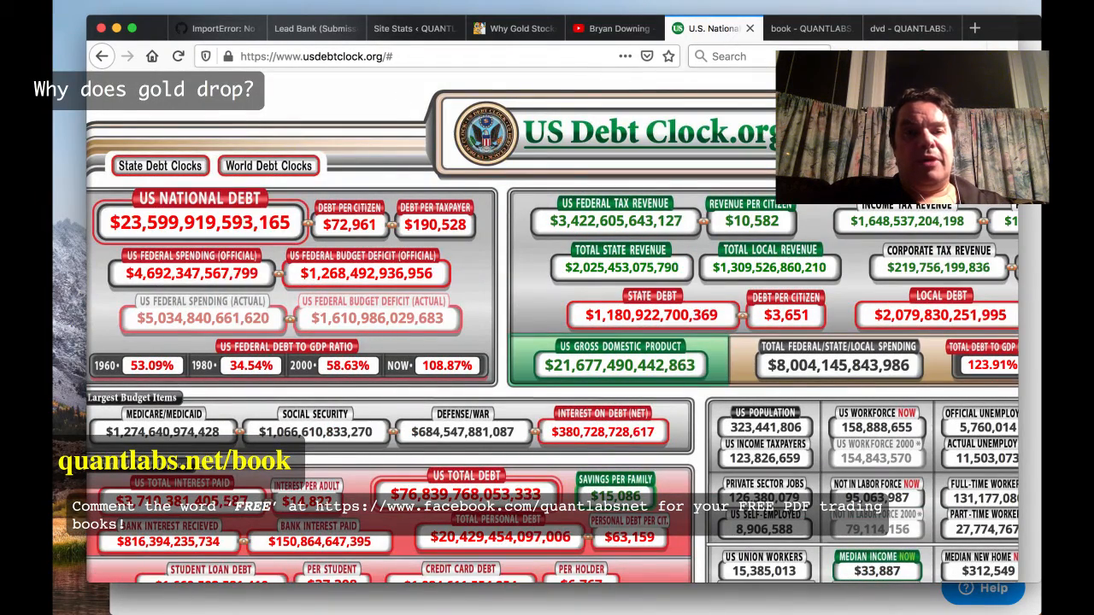
- Visit the QuantLabs book and dvd pages in Firefox, then the gold stocks article tab
{"action": "left_click", "coordinate": [804, 28]}
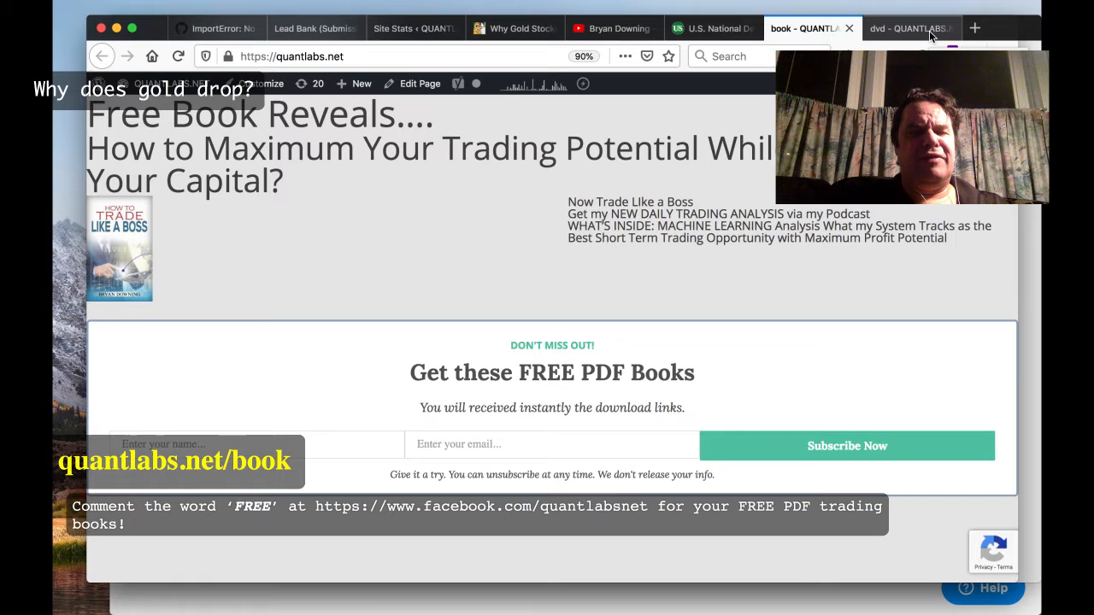
{"action": "left_click", "coordinate": [911, 28]}
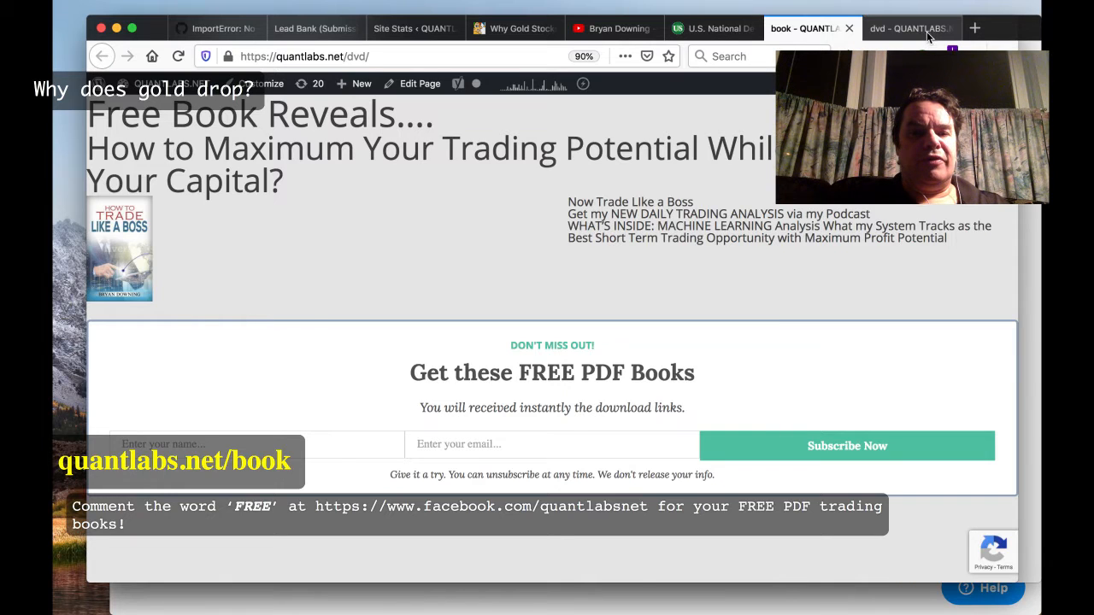
{"action": "left_click", "coordinate": [910, 27]}
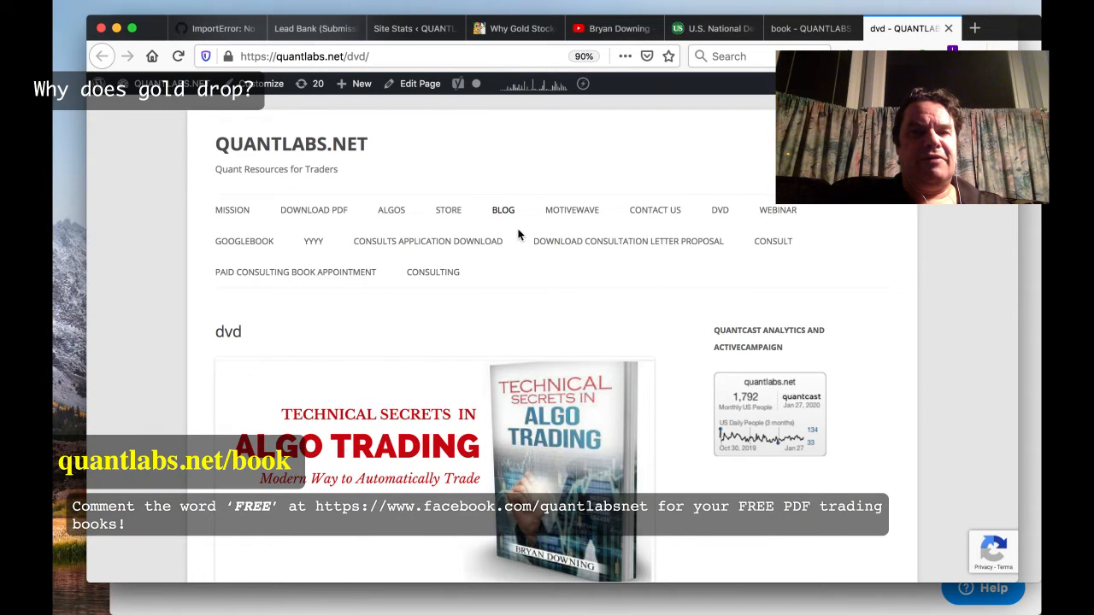
{"action": "mouse_move", "coordinate": [667, 129]}
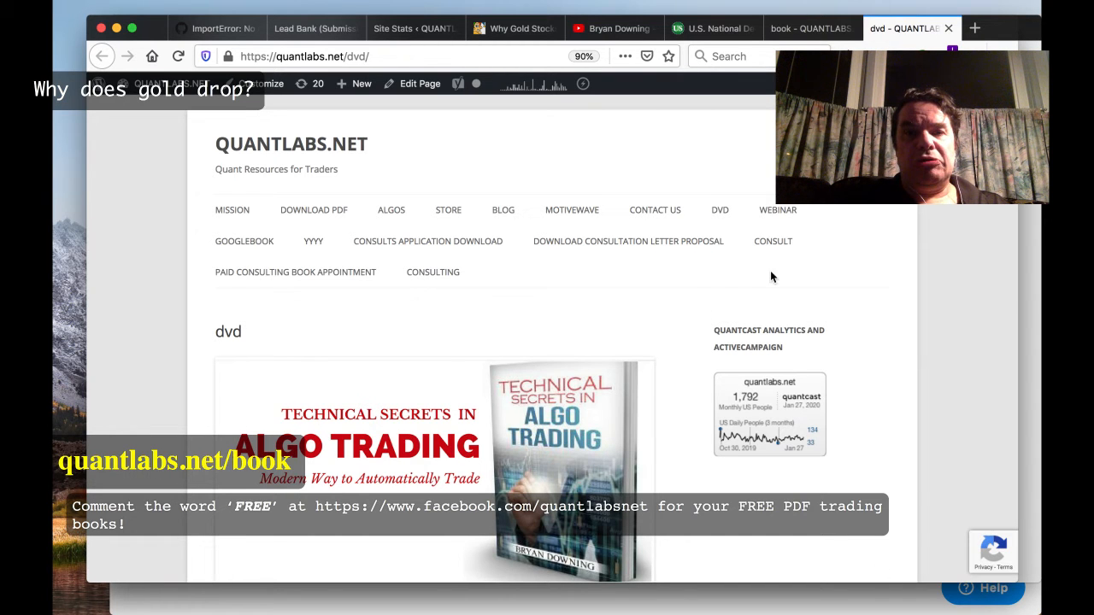
{"action": "left_click", "coordinate": [513, 28]}
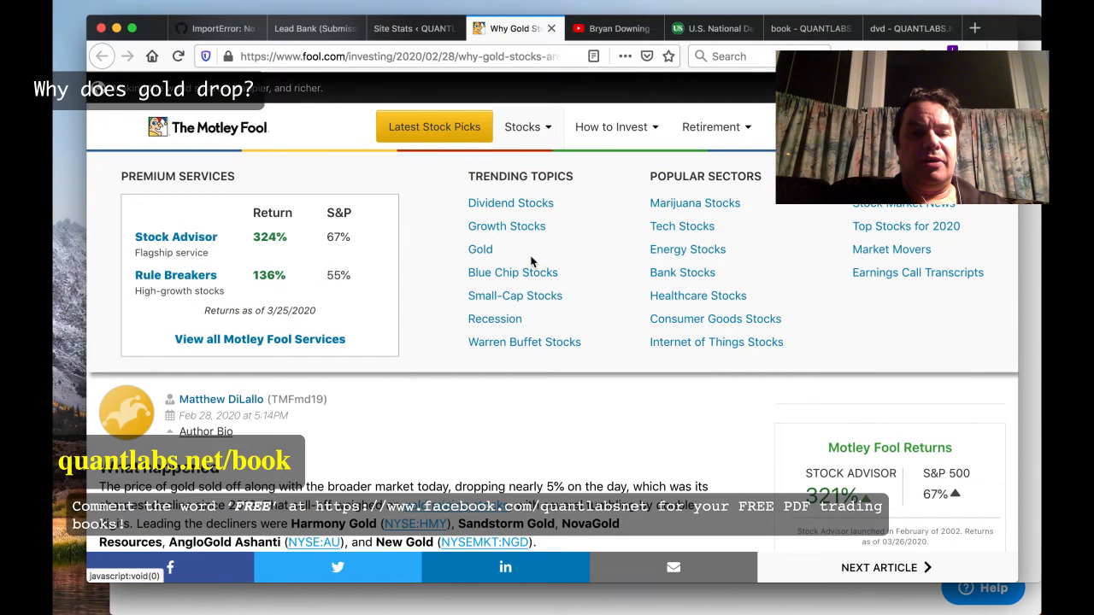
- Scroll down through the Motley Fool article on why gold stocks are plunging
{"action": "scroll", "scroll_direction": "down", "scroll_amount": 3}
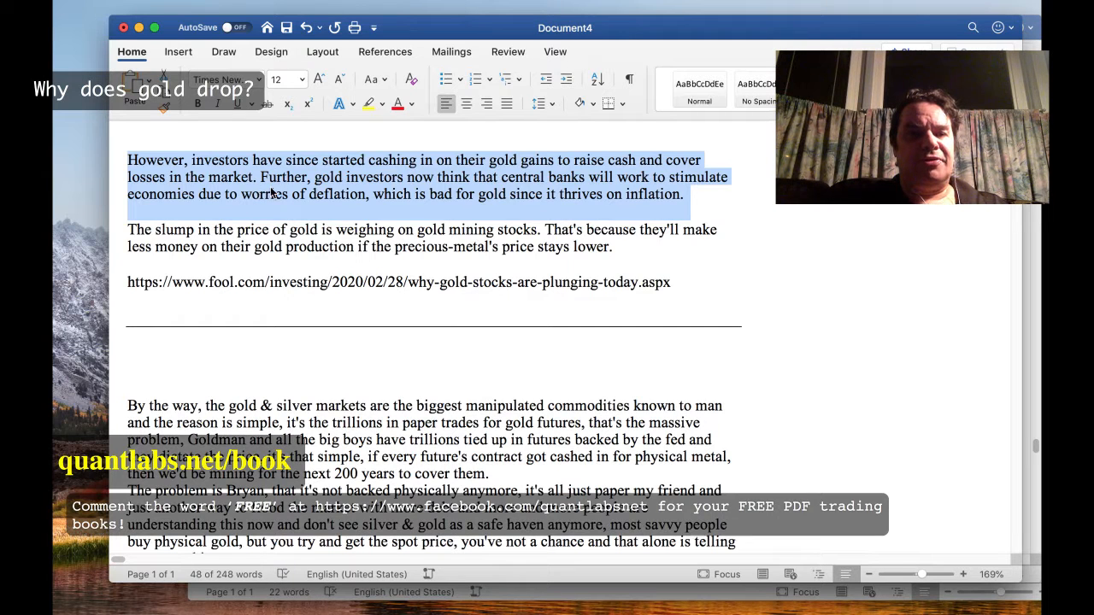
{"action": "mouse_move", "coordinate": [436, 194]}
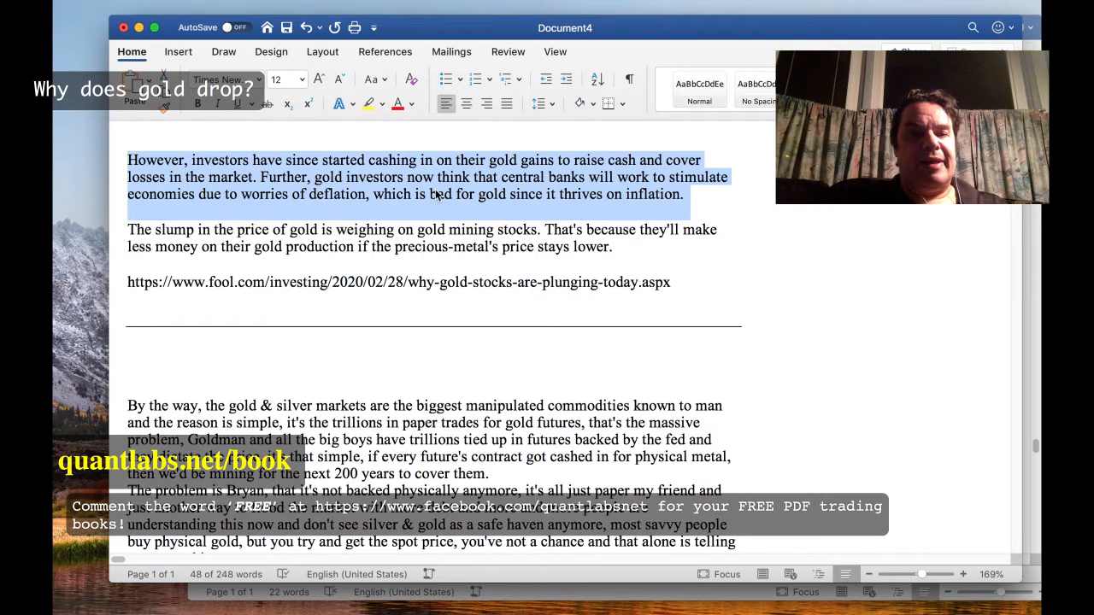
{"action": "mouse_move", "coordinate": [538, 195]}
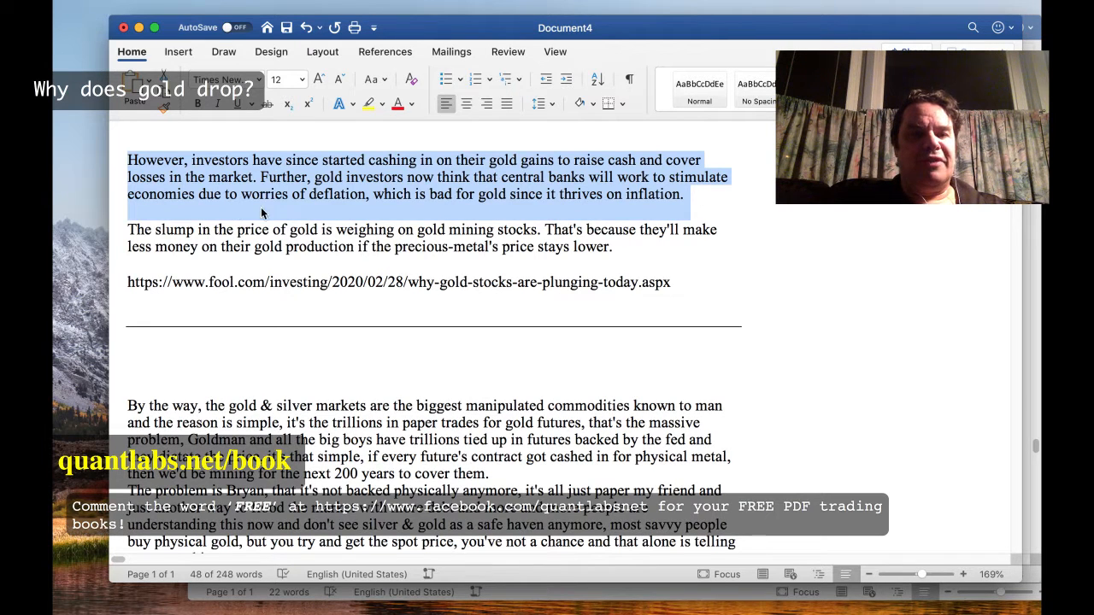
{"action": "mouse_move", "coordinate": [526, 213]}
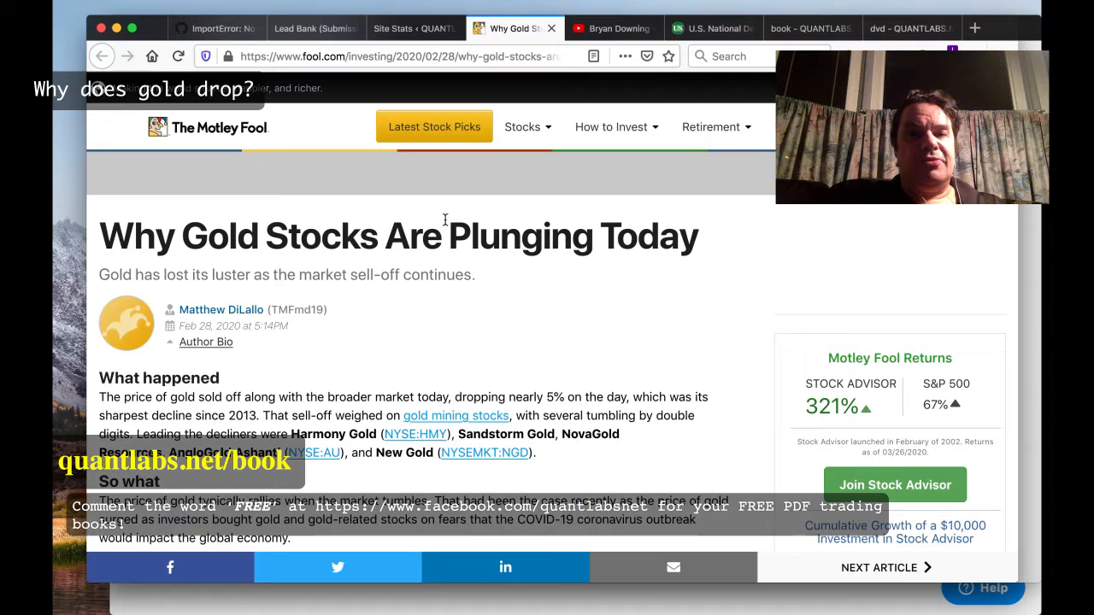
- Show Bryan Downing's YouTube Videos tab and scroll through recent uploads like 'Range bound'
{"action": "left_click", "coordinate": [608, 28]}
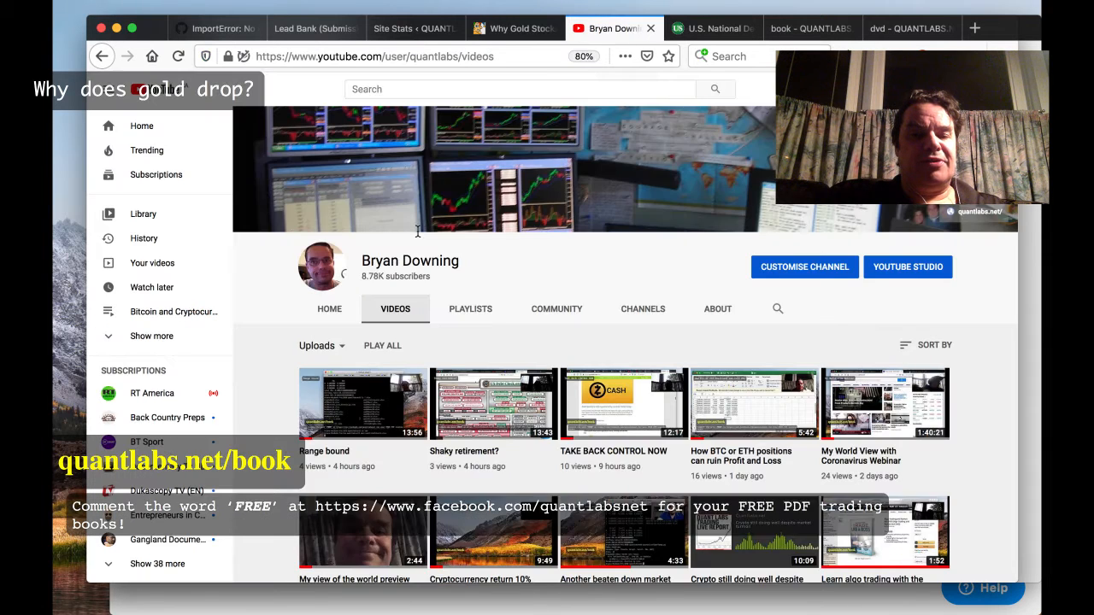
{"action": "scroll", "scroll_direction": "down", "scroll_amount": 3}
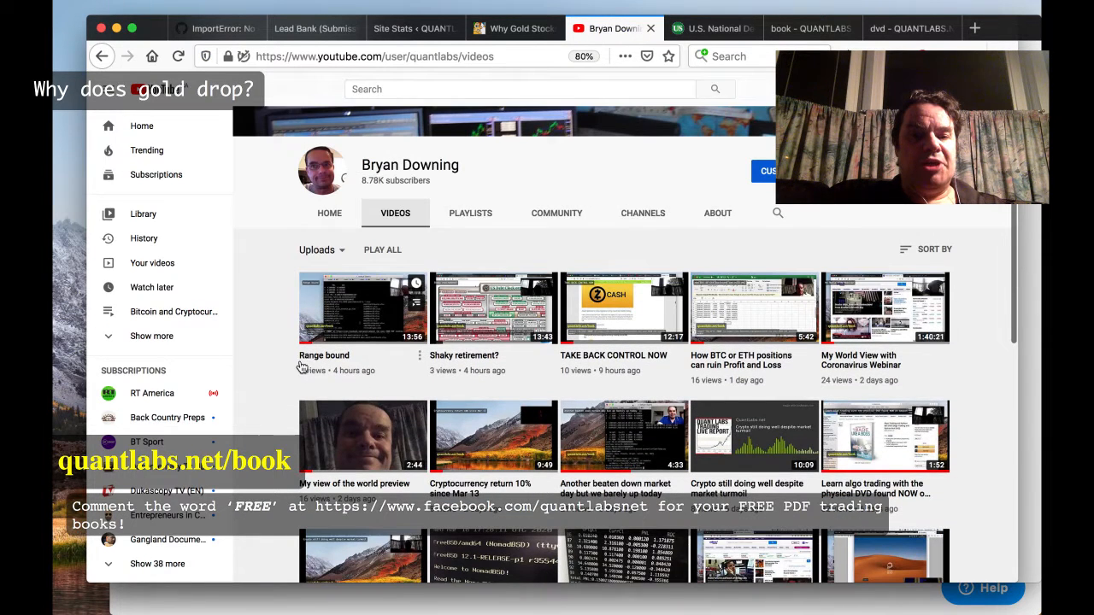
{"action": "mouse_move", "coordinate": [489, 367]}
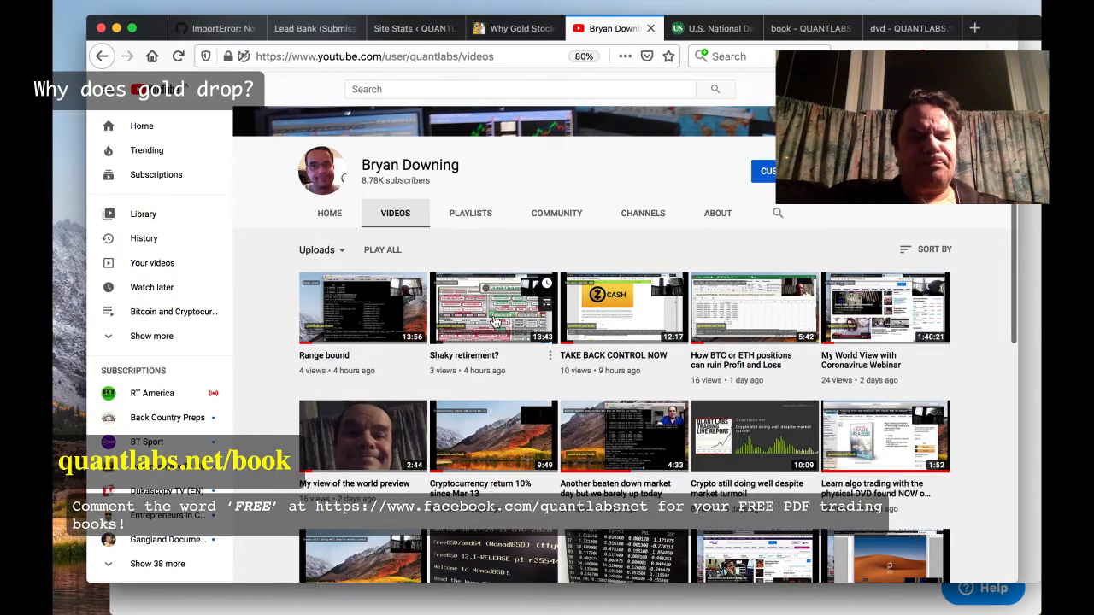
{"action": "mouse_move", "coordinate": [320, 371]}
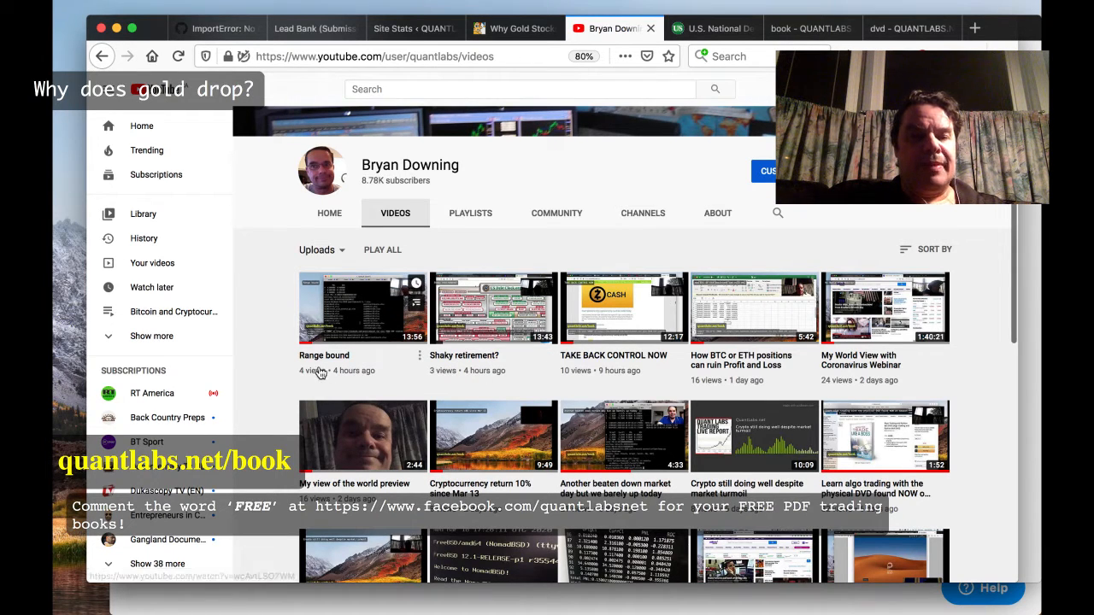
{"action": "mouse_move", "coordinate": [371, 363]}
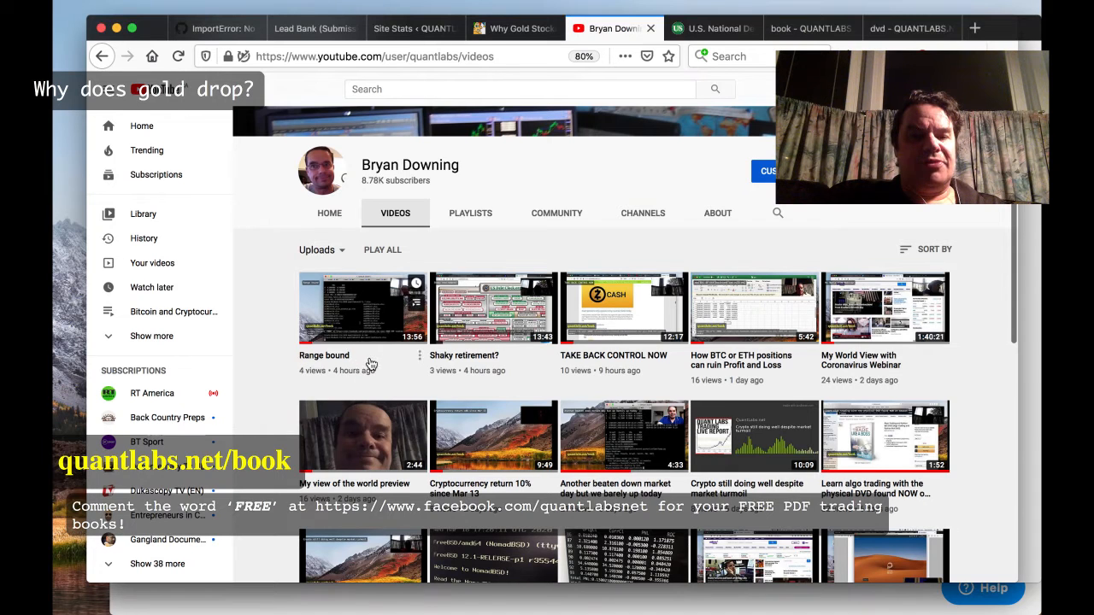
{"action": "mouse_move", "coordinate": [385, 363]}
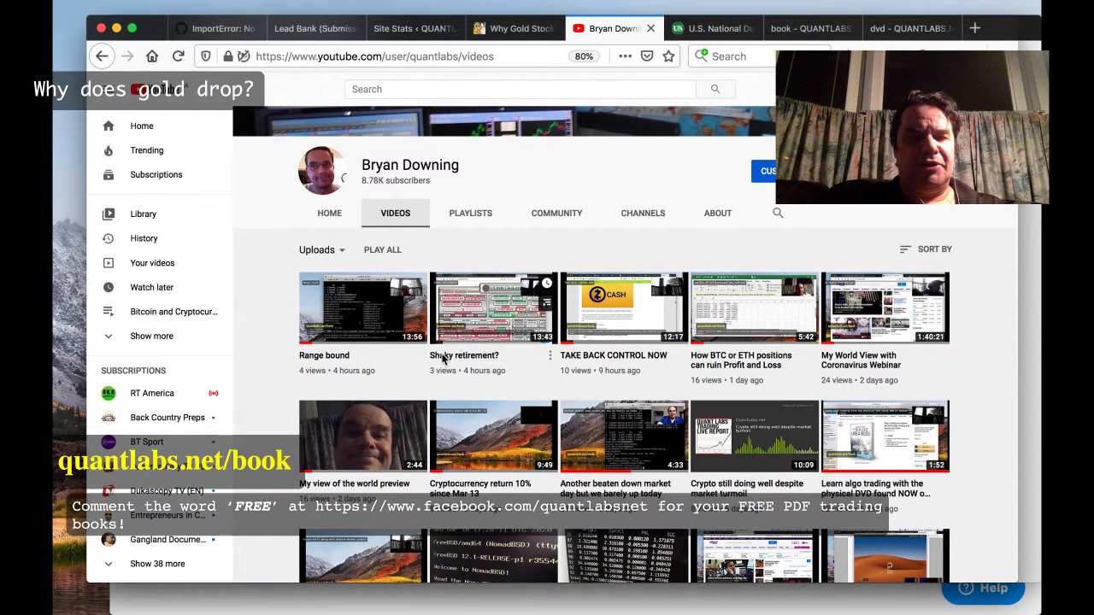
{"action": "mouse_move", "coordinate": [562, 359]}
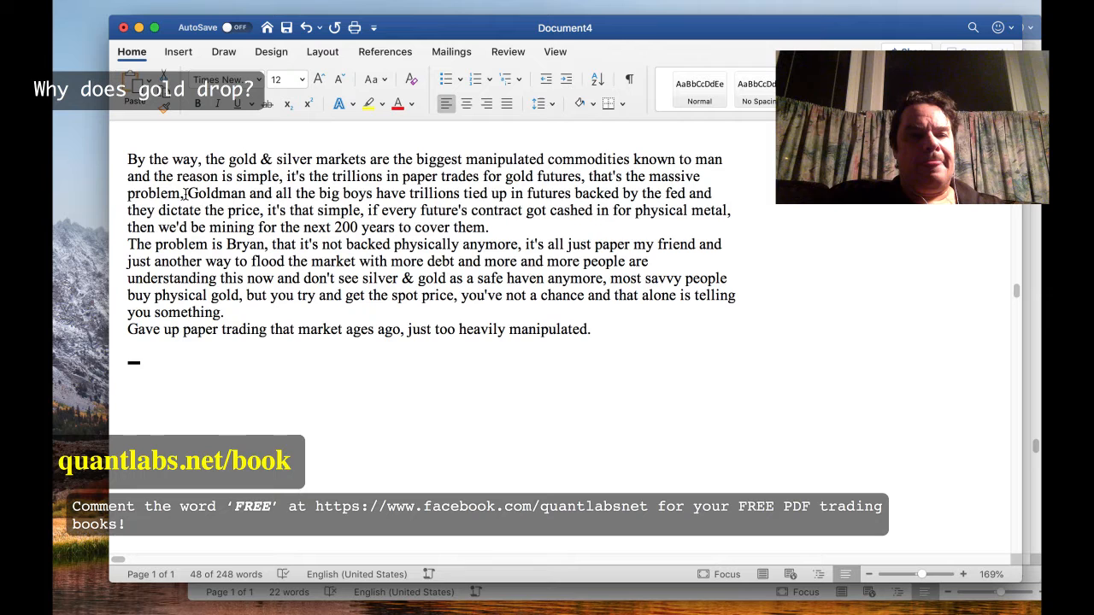
- Select the opening of the viewer comment about manipulated gold and silver markets in Document4
{"action": "left_click_drag", "start_coordinate": [127, 159], "coordinate": [183, 193]}
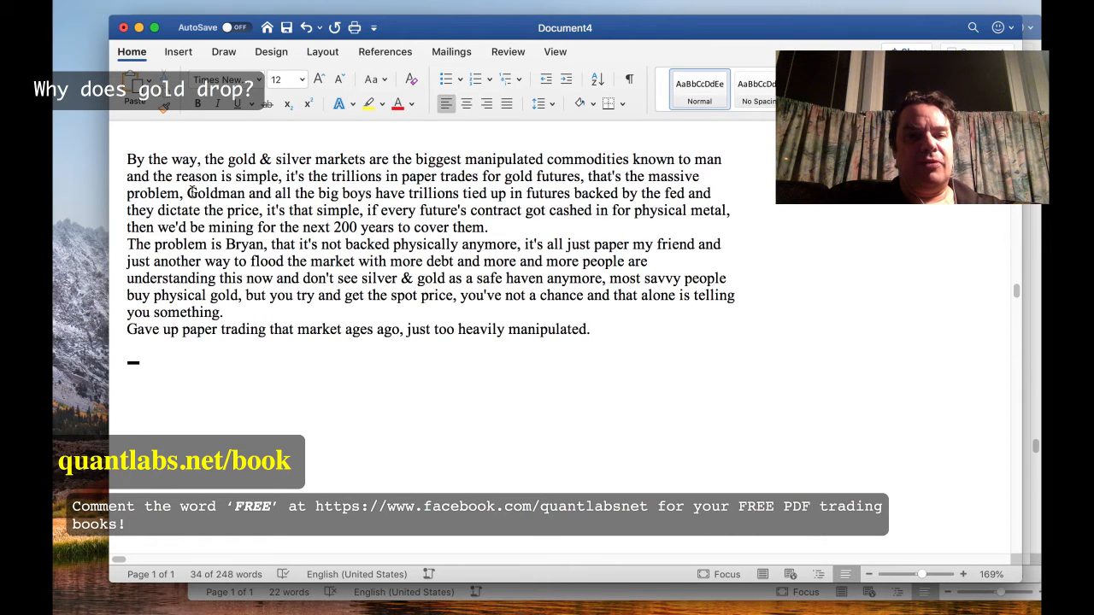
- Select the text from 'Goldman' to 'cover them.' about trillions held in futures
{"action": "left_click_drag", "start_coordinate": [185, 192], "coordinate": [488, 226]}
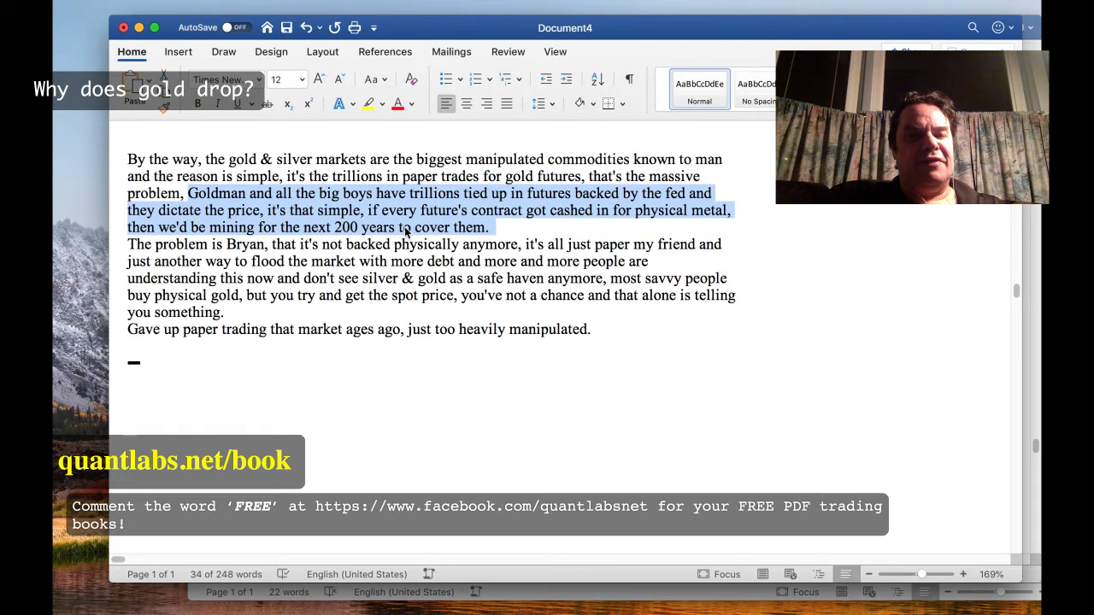
{"action": "mouse_move", "coordinate": [181, 239]}
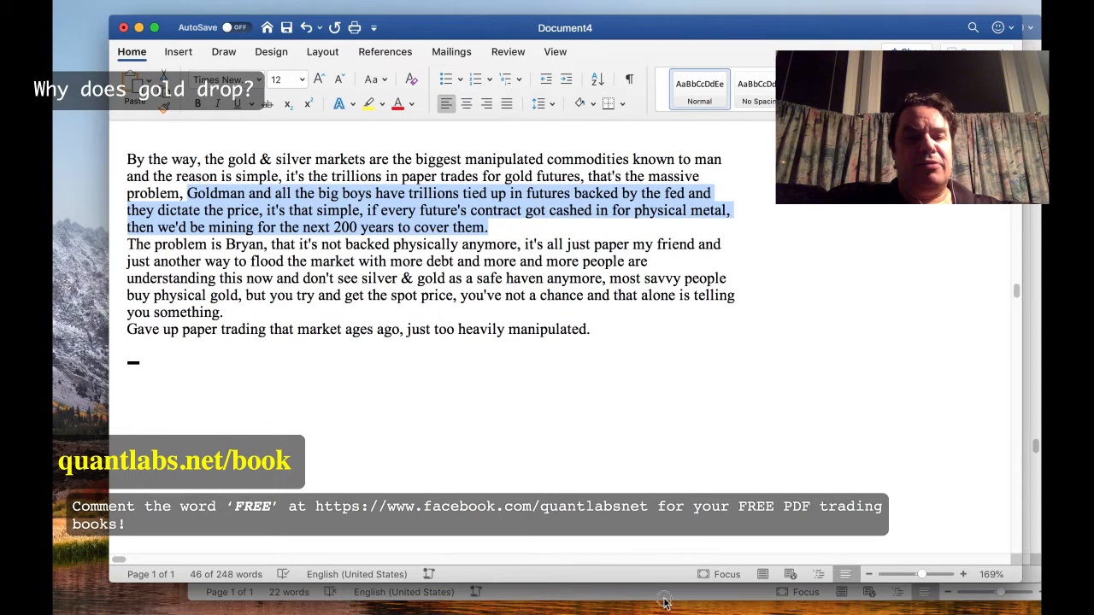
{"action": "mouse_move", "coordinate": [664, 469]}
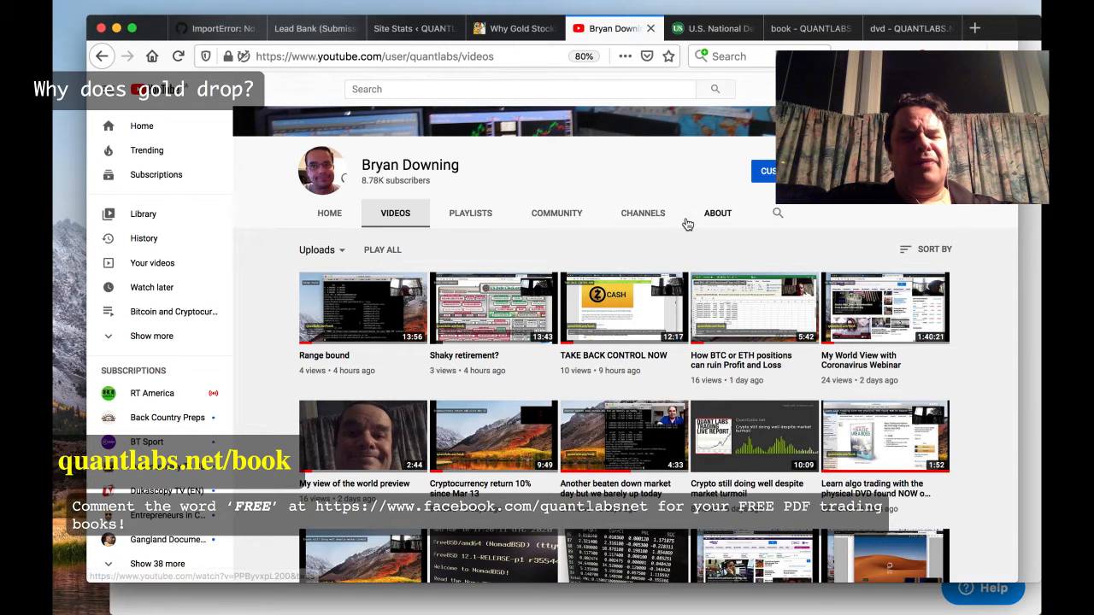
{"action": "mouse_move", "coordinate": [340, 332]}
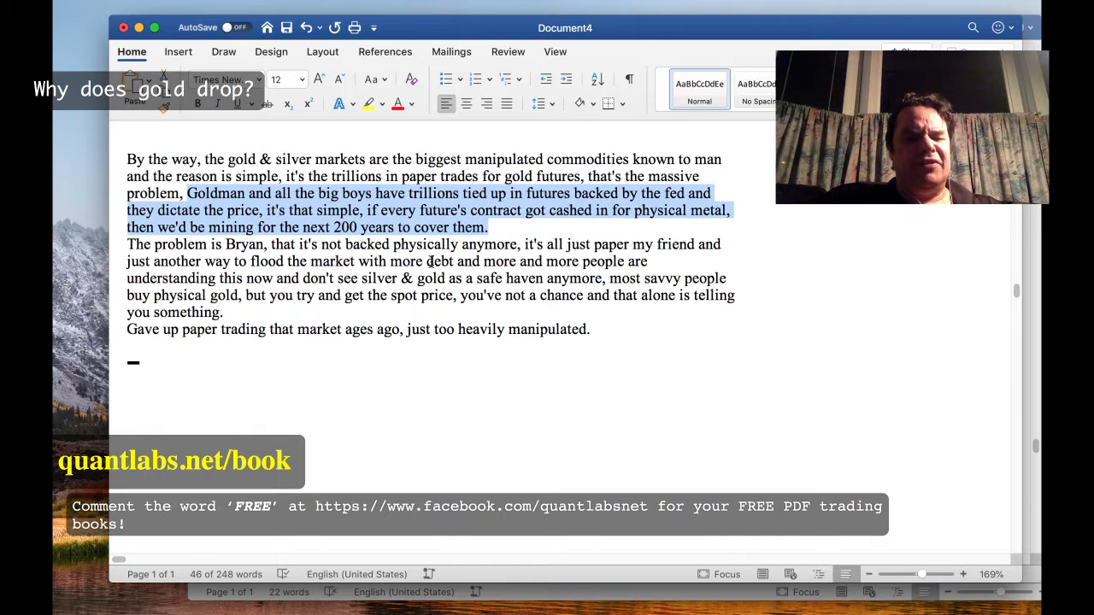
{"action": "mouse_move", "coordinate": [521, 255]}
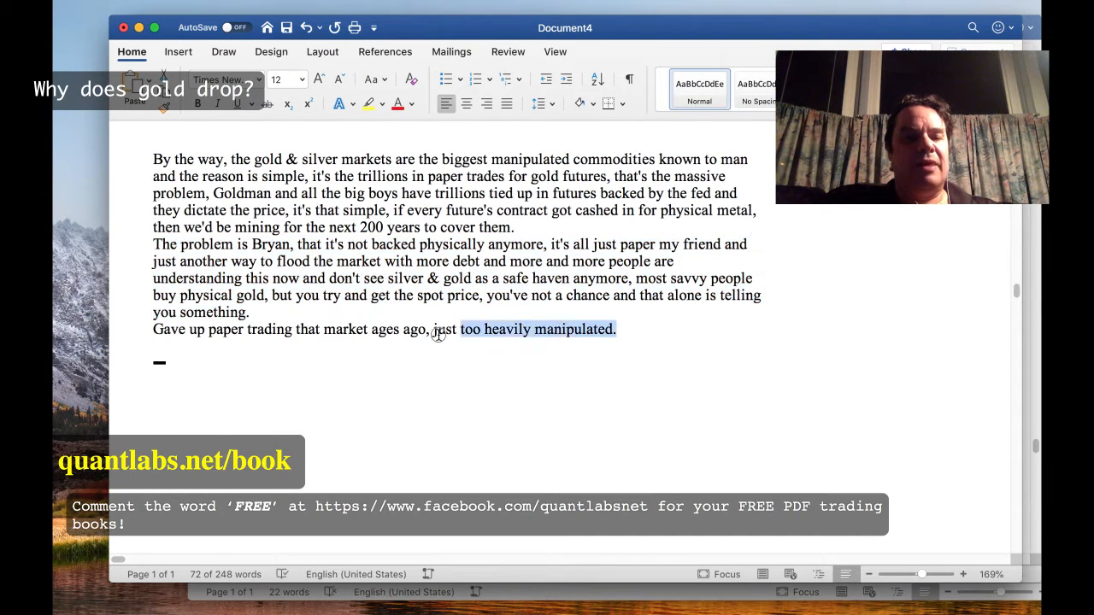
- Select the last two paragraphs on paper gold, then scroll Firefox's algo trading DVD page
{"action": "left_click_drag", "start_coordinate": [436, 329], "coordinate": [153, 329]}
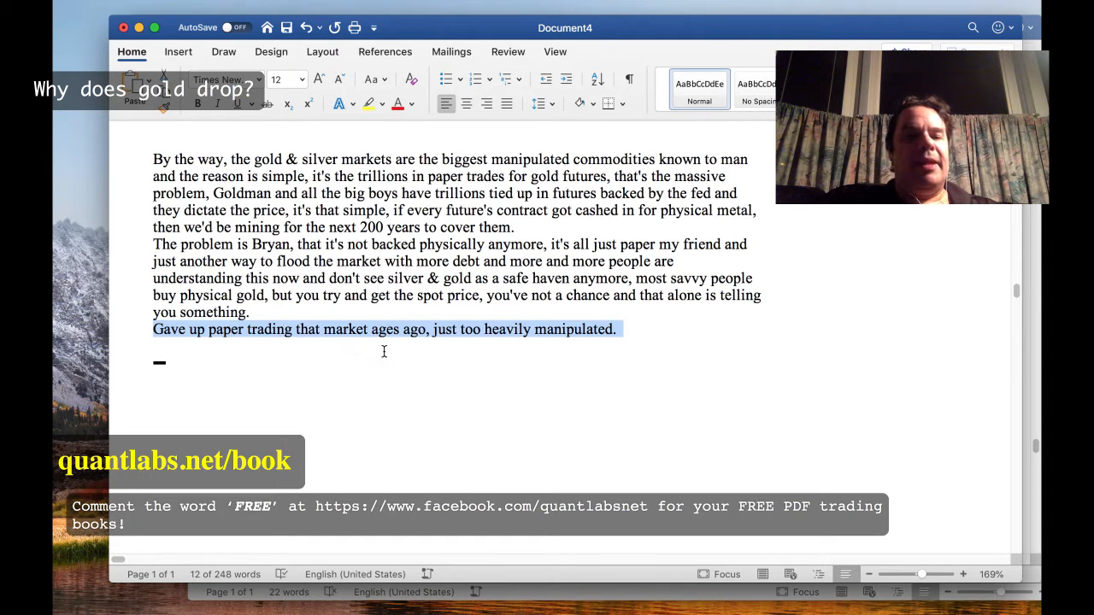
{"action": "mouse_move", "coordinate": [652, 348]}
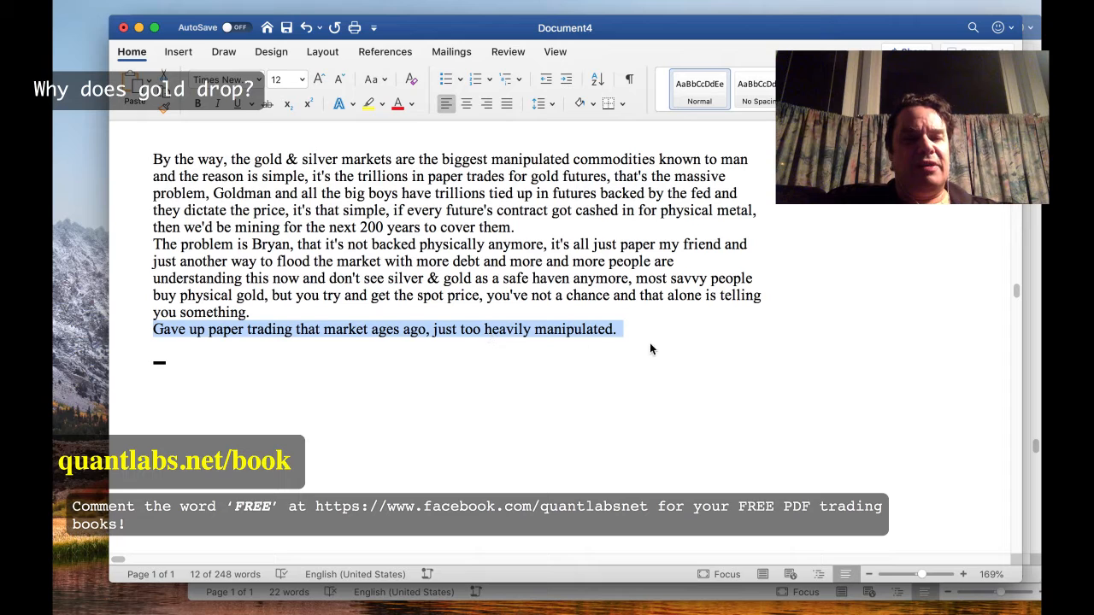
{"action": "mouse_move", "coordinate": [641, 337]}
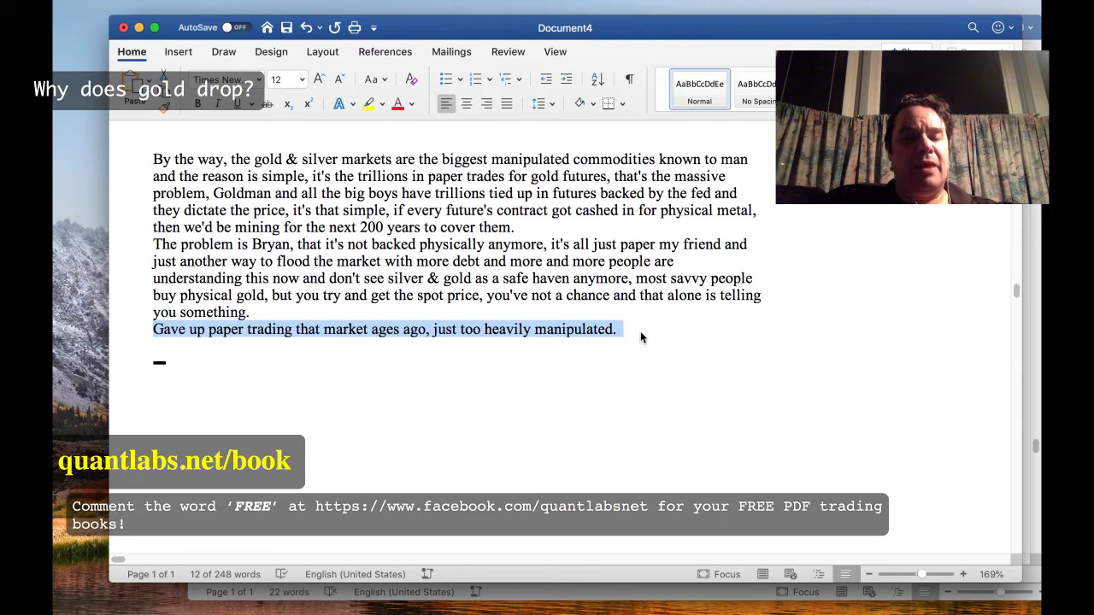
{"action": "left_click", "coordinate": [617, 330]}
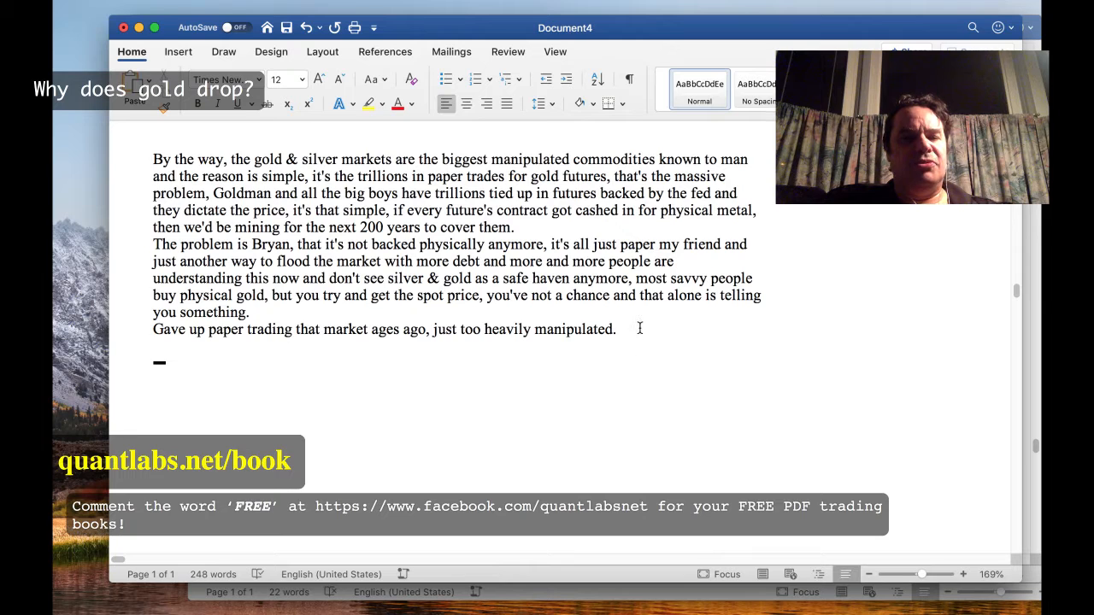
{"action": "left_click_drag", "start_coordinate": [153, 243], "coordinate": [615, 329]}
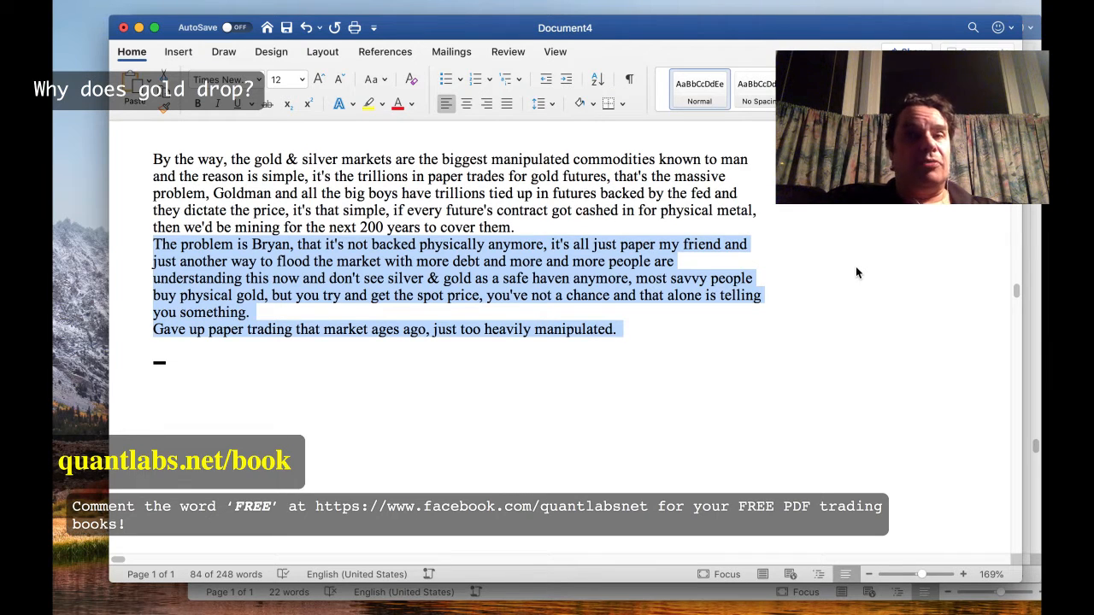
{"action": "mouse_move", "coordinate": [999, 461]}
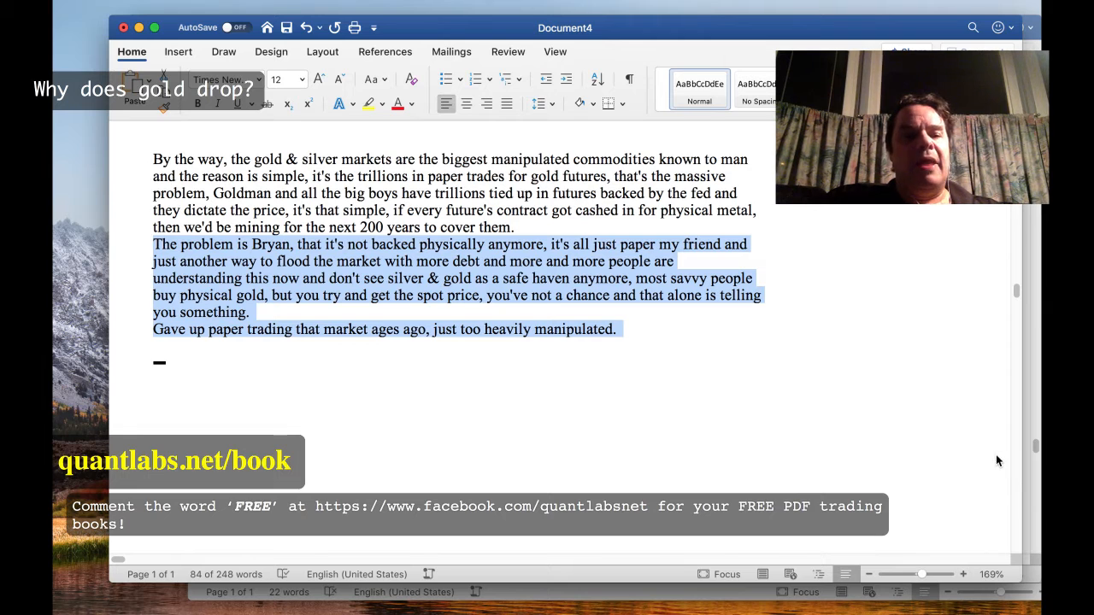
{"action": "mouse_move", "coordinate": [953, 479]}
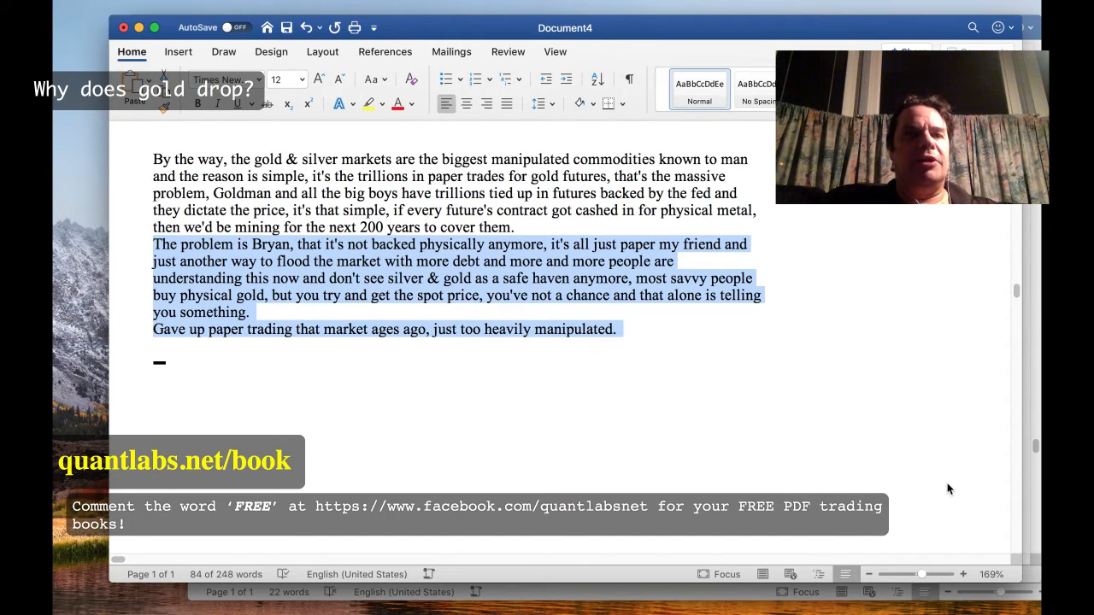
{"action": "mouse_move", "coordinate": [834, 409]}
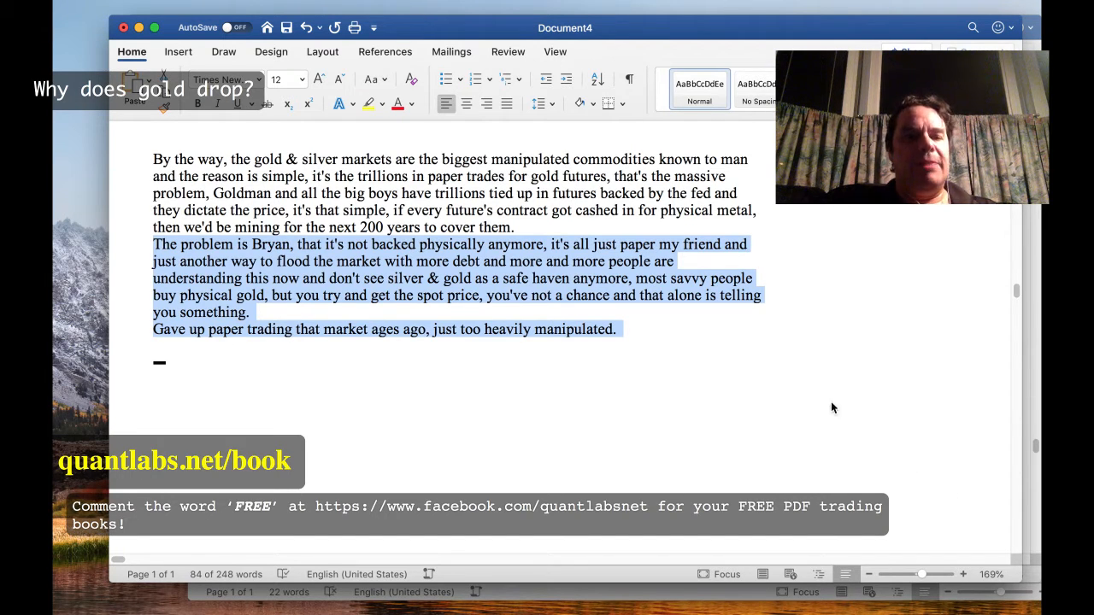
{"action": "mouse_move", "coordinate": [634, 605]}
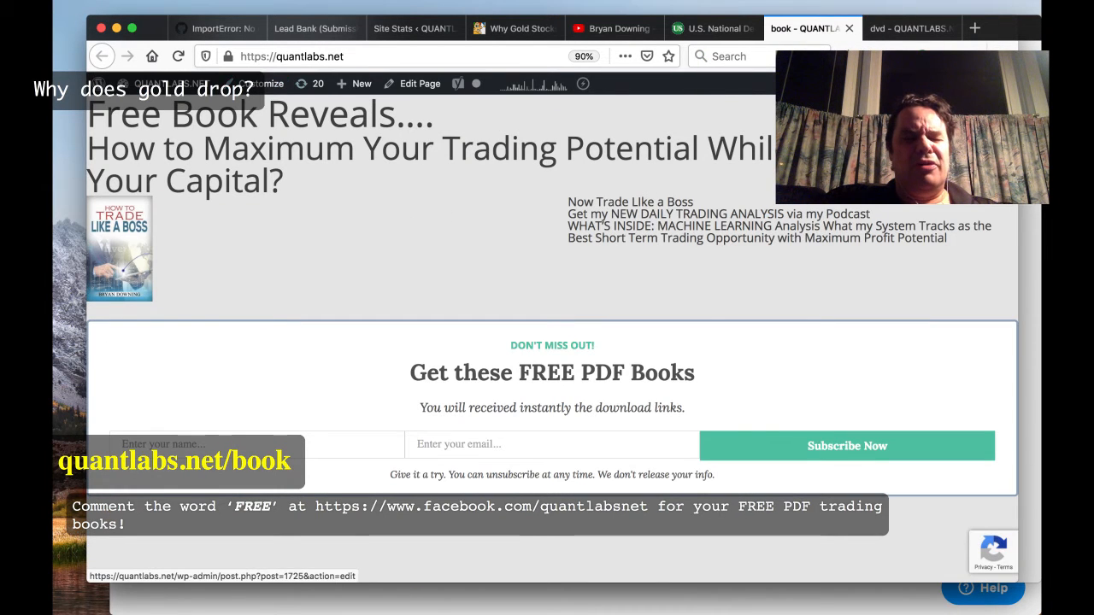
{"action": "left_click", "coordinate": [910, 27]}
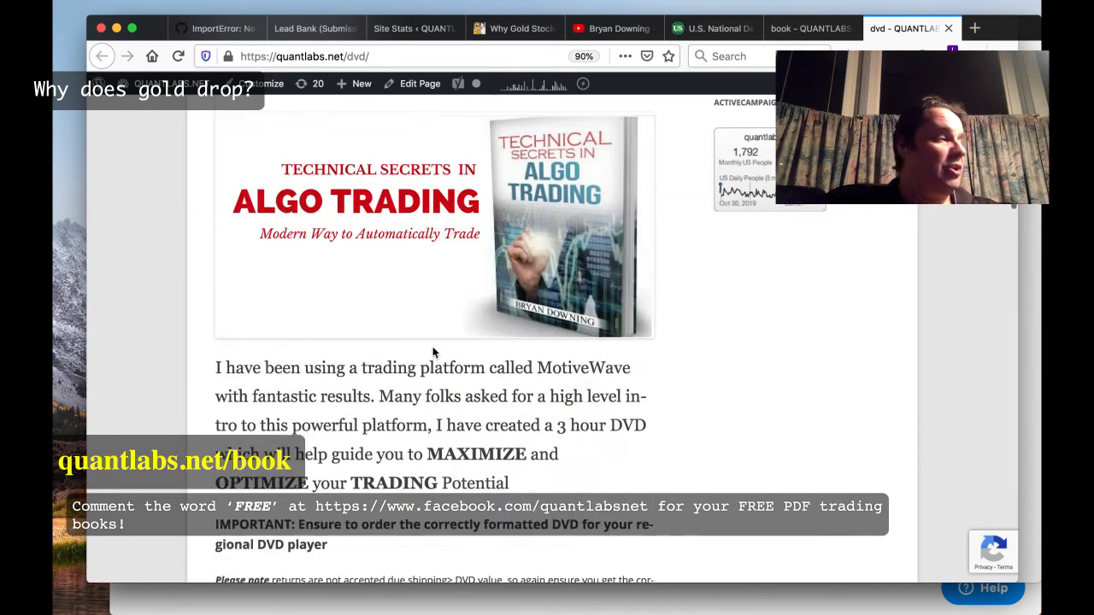
{"action": "scroll", "scroll_direction": "down", "scroll_amount": 3}
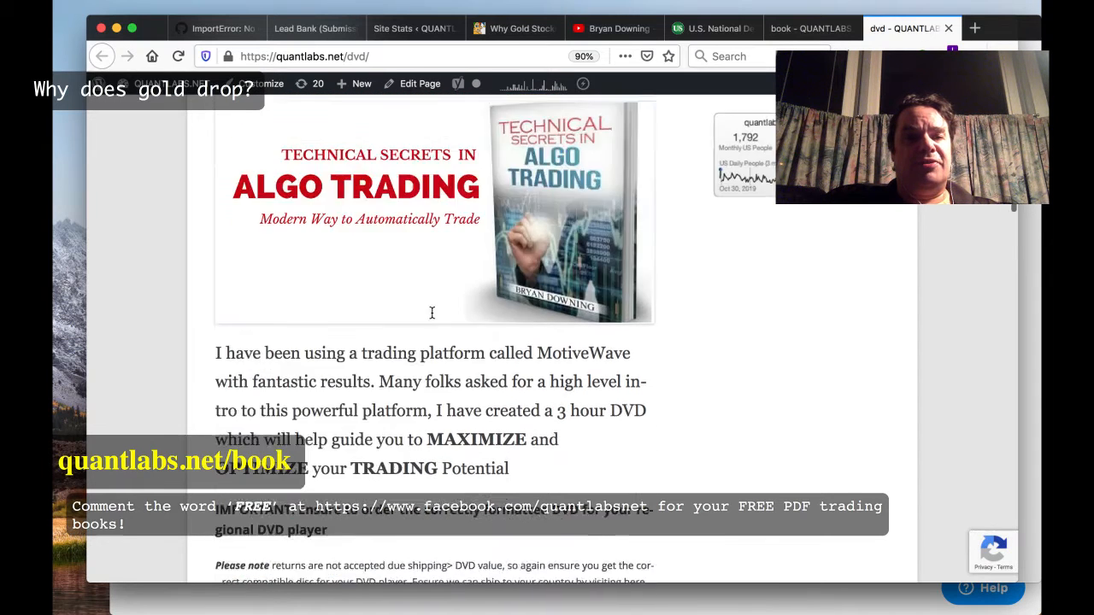